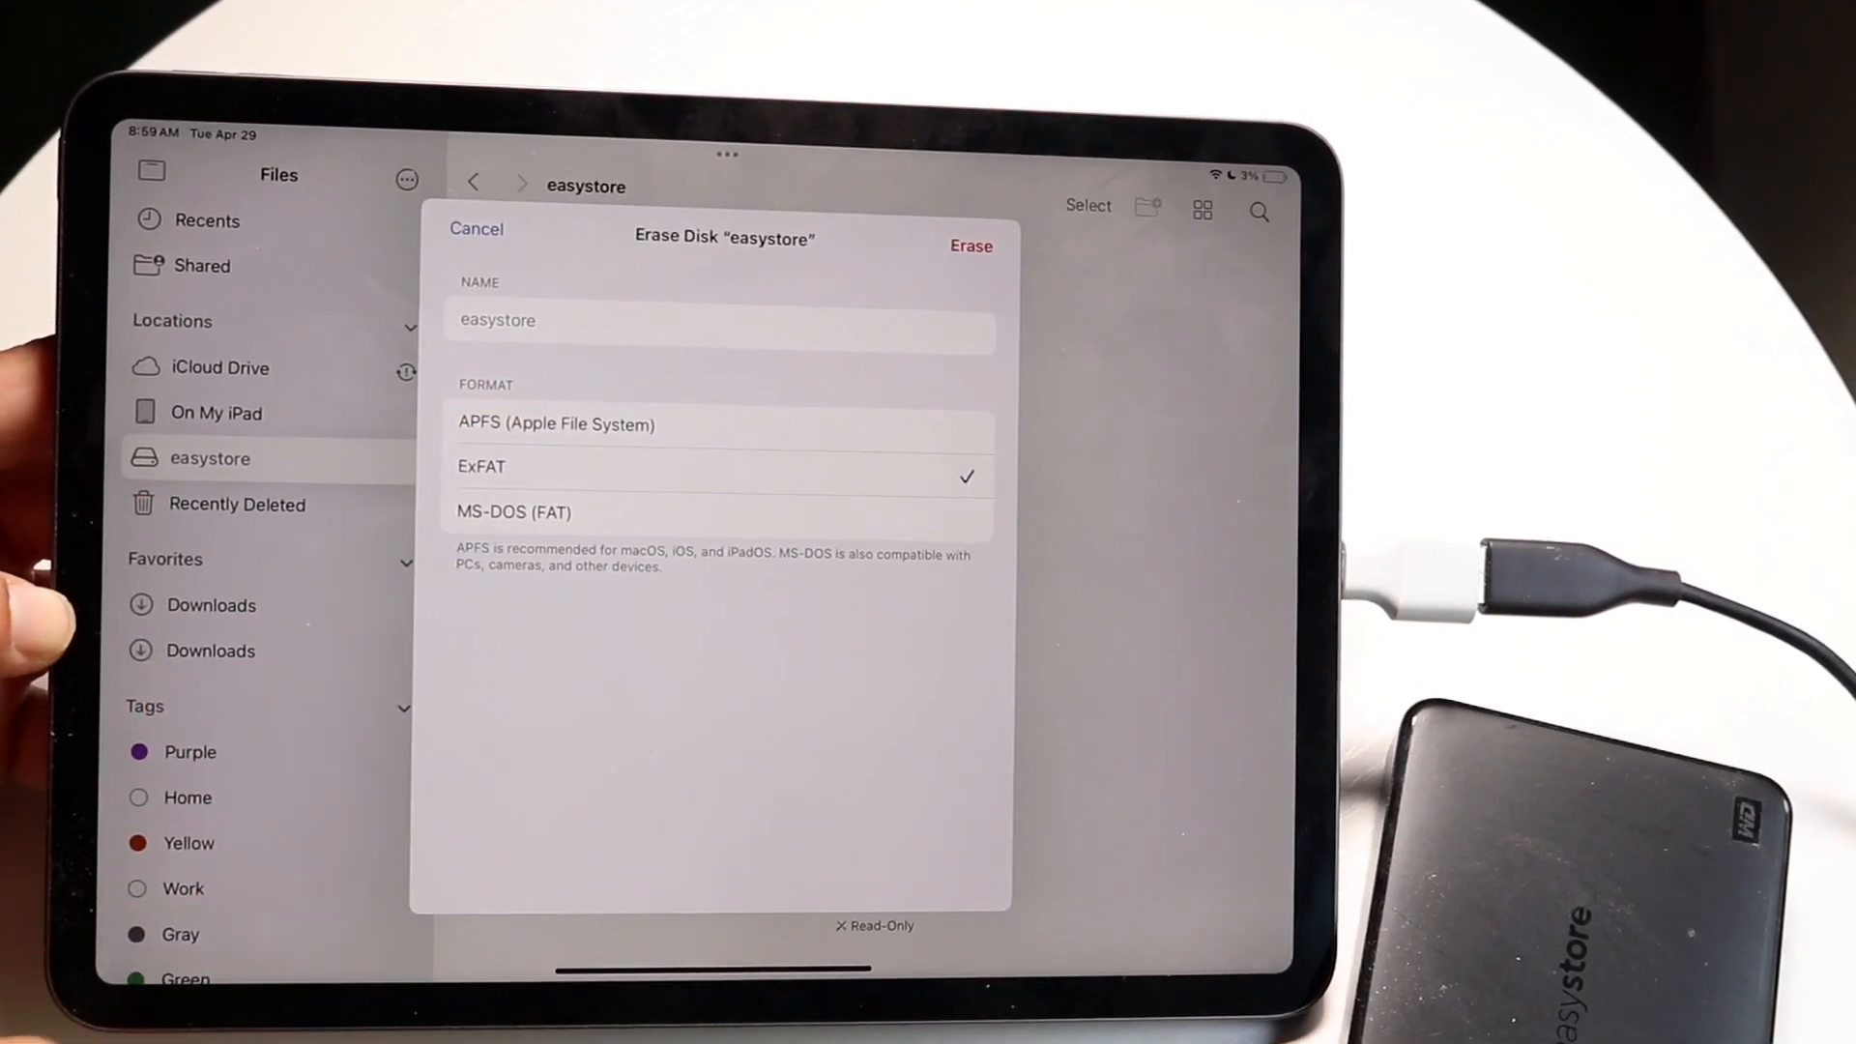
Choose MS-DOS (FAT) as the easystore drive's erase format instead of ExFAT.
click(512, 511)
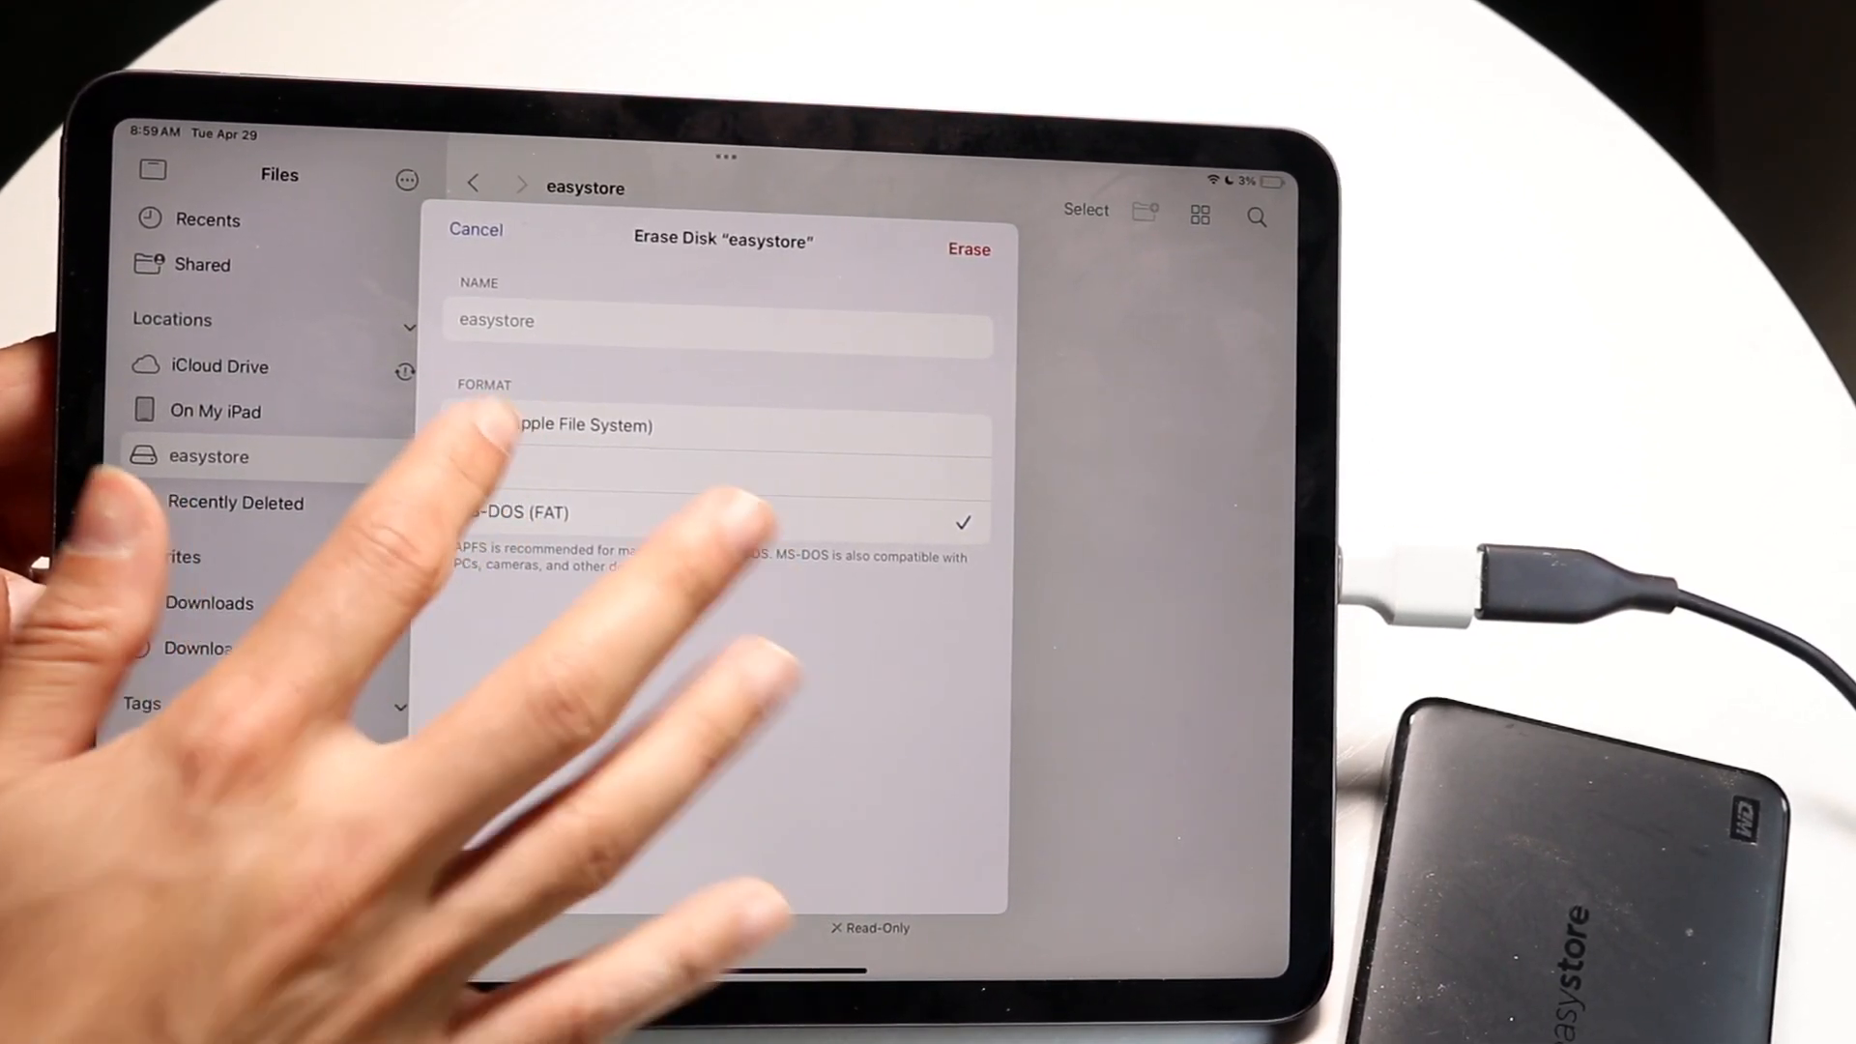